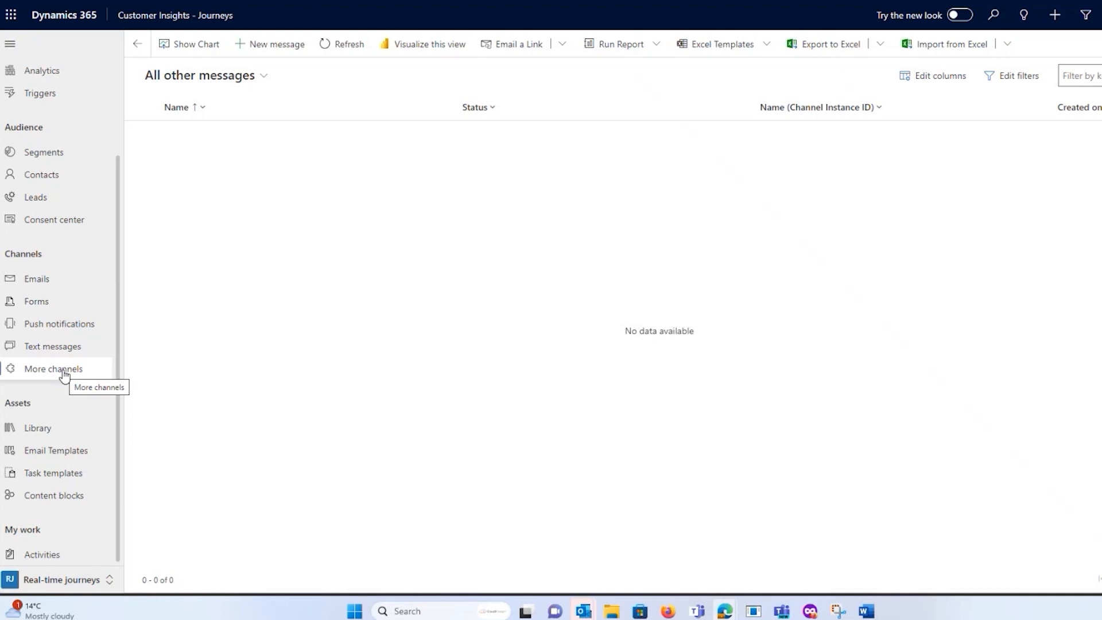
mouse_move(119, 400)
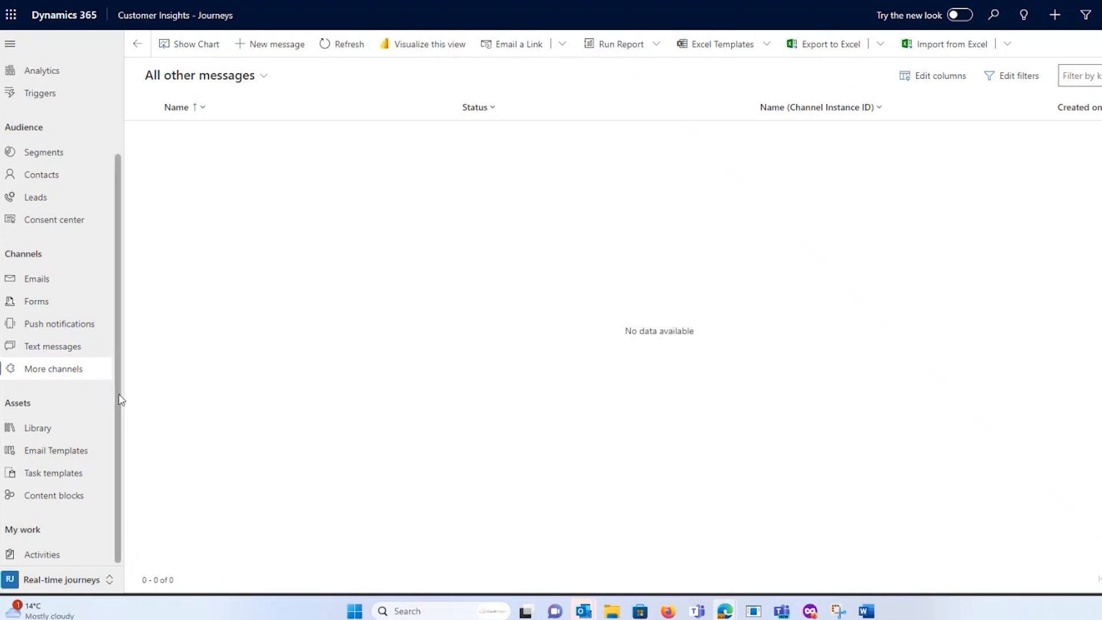
- Scroll the navigation pane up and go to Text messages under Channels
scroll("up", 3)
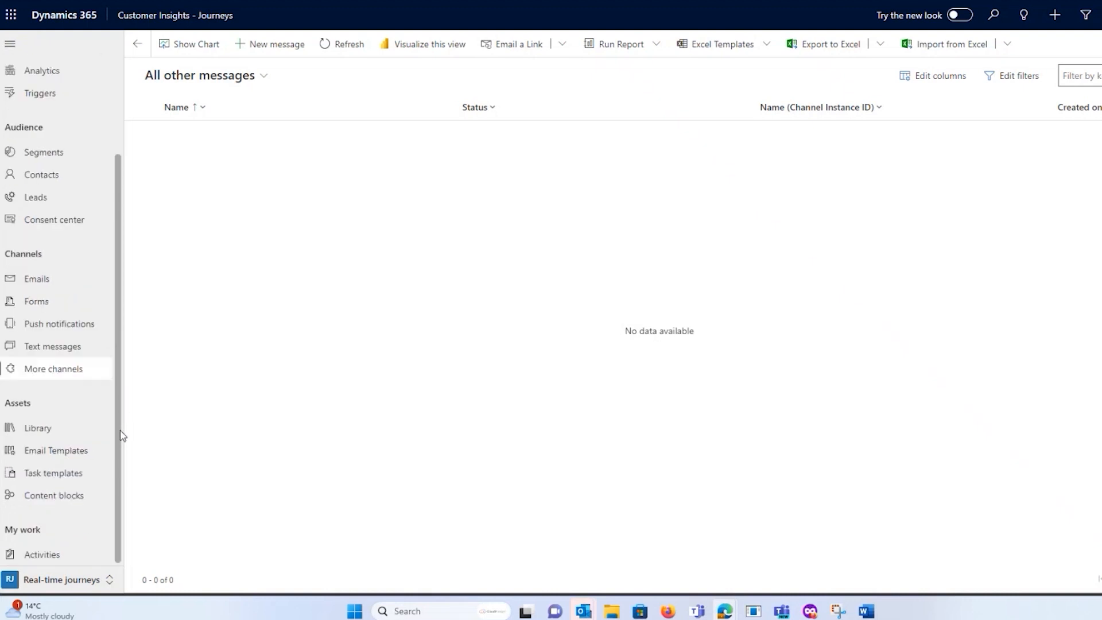
scroll("up", 3)
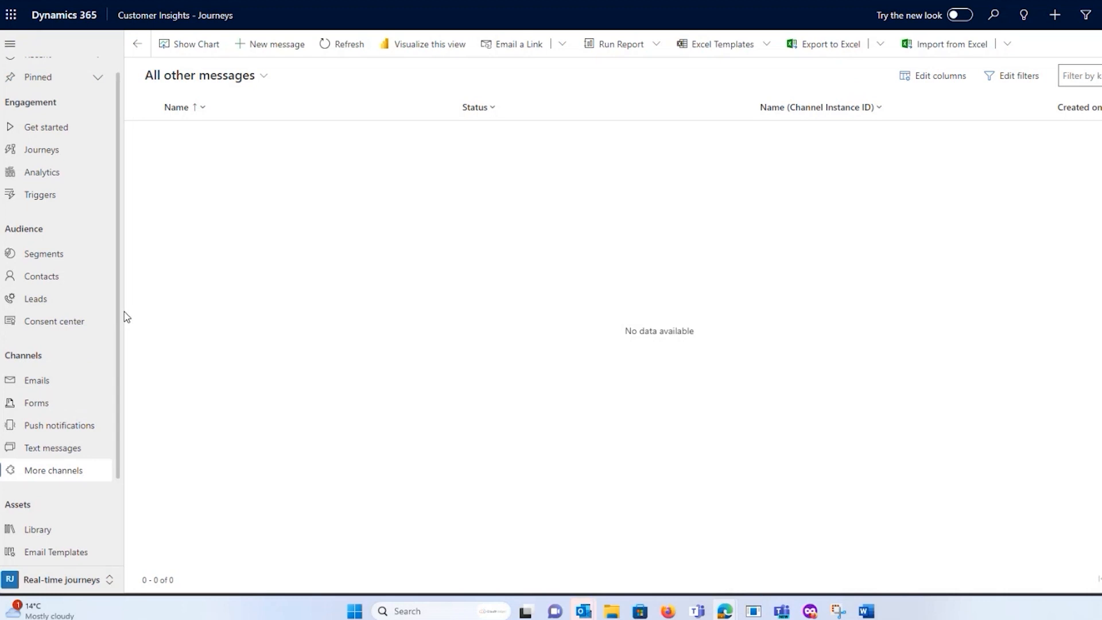
left_click(52, 448)
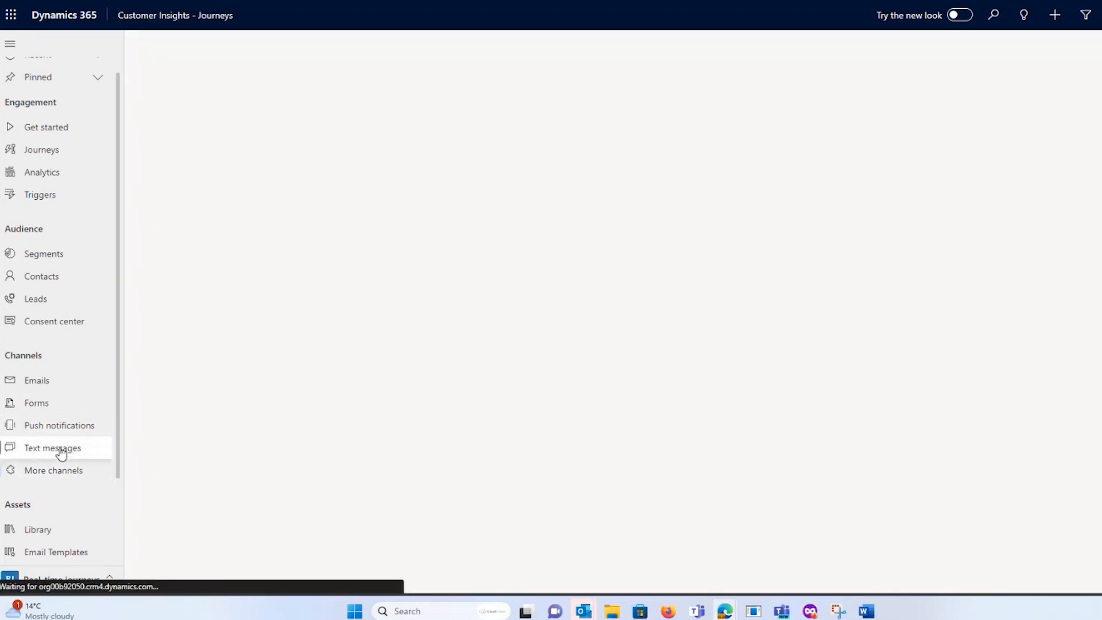
- Create a new 'Sms 1' text message draft, leaving the sender unselected
left_click(53, 448)
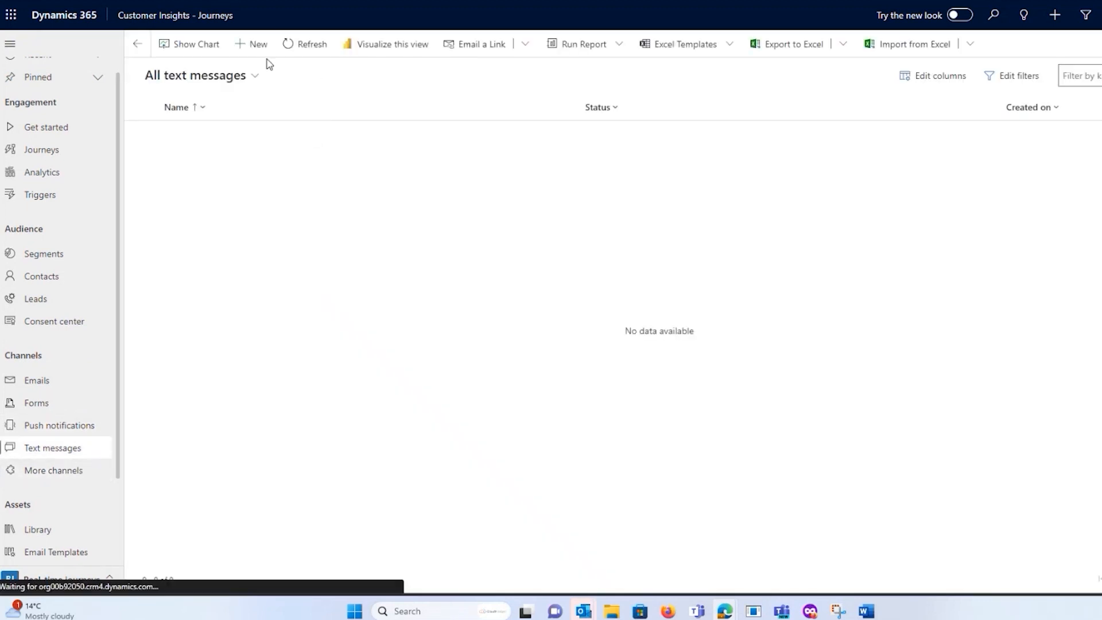
left_click(251, 43)
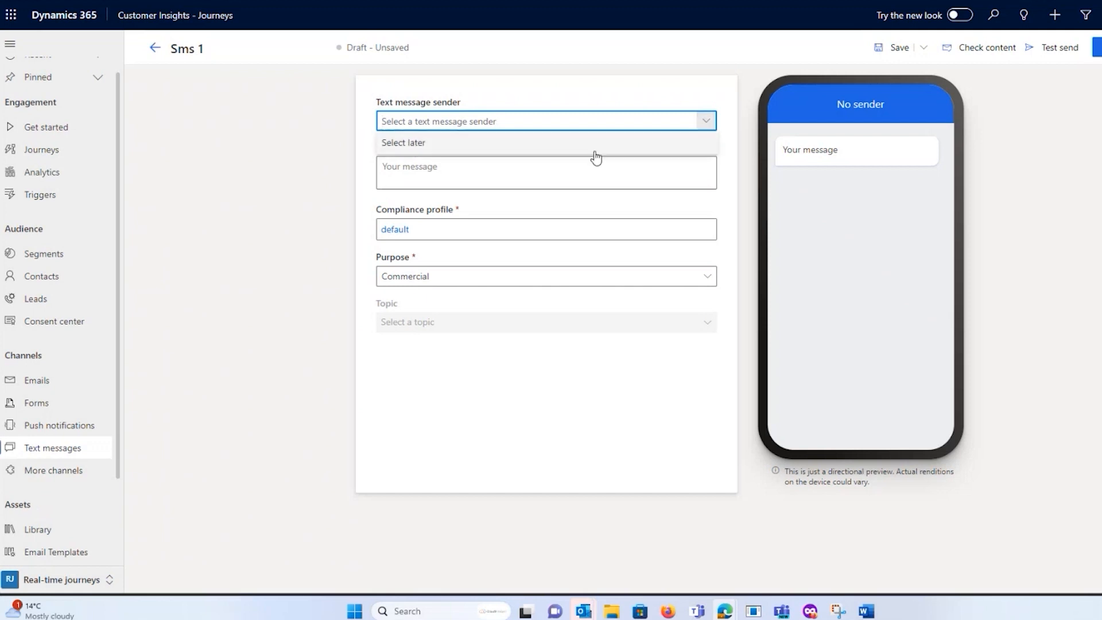
left_click(546, 172)
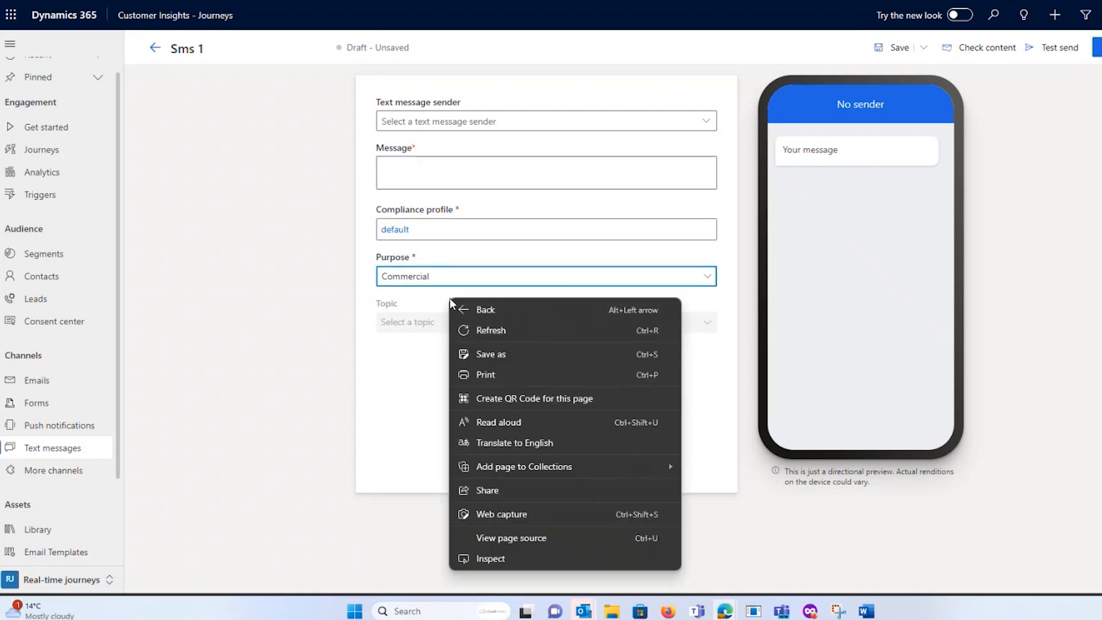
- Change the Sms 1 purpose from Commercial to Transactional
left_click(546, 275)
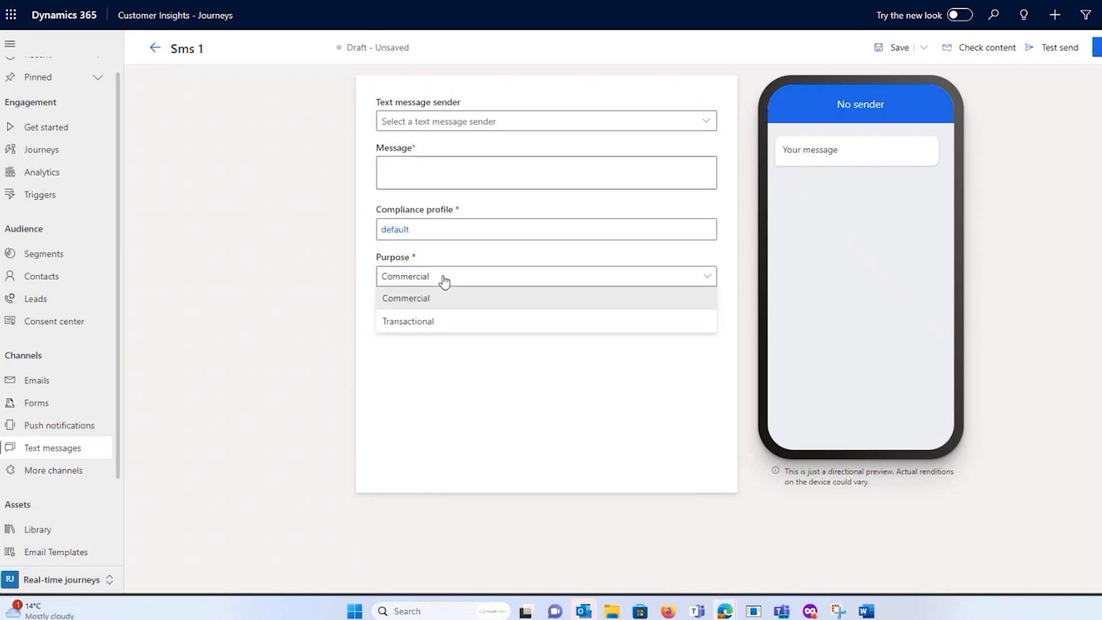
mouse_move(417, 304)
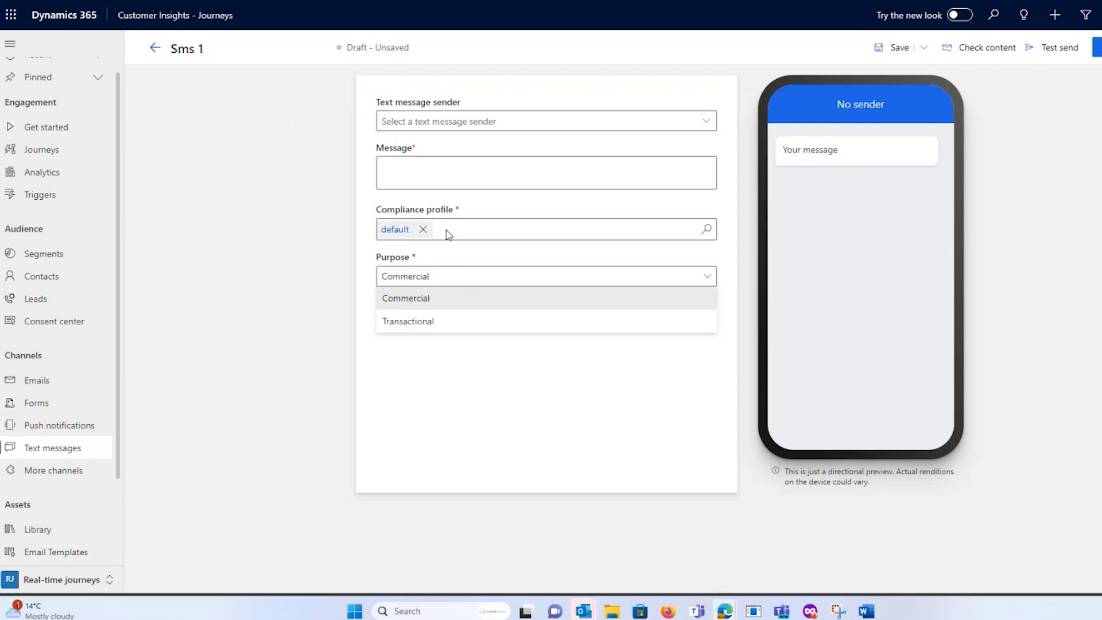
mouse_move(410, 324)
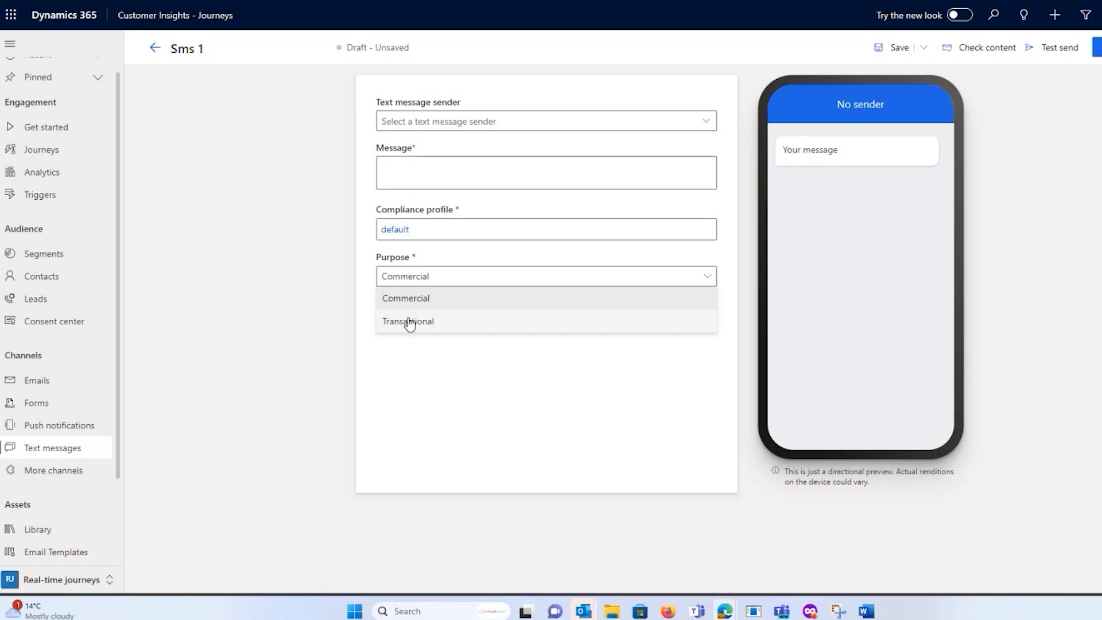
left_click(407, 321)
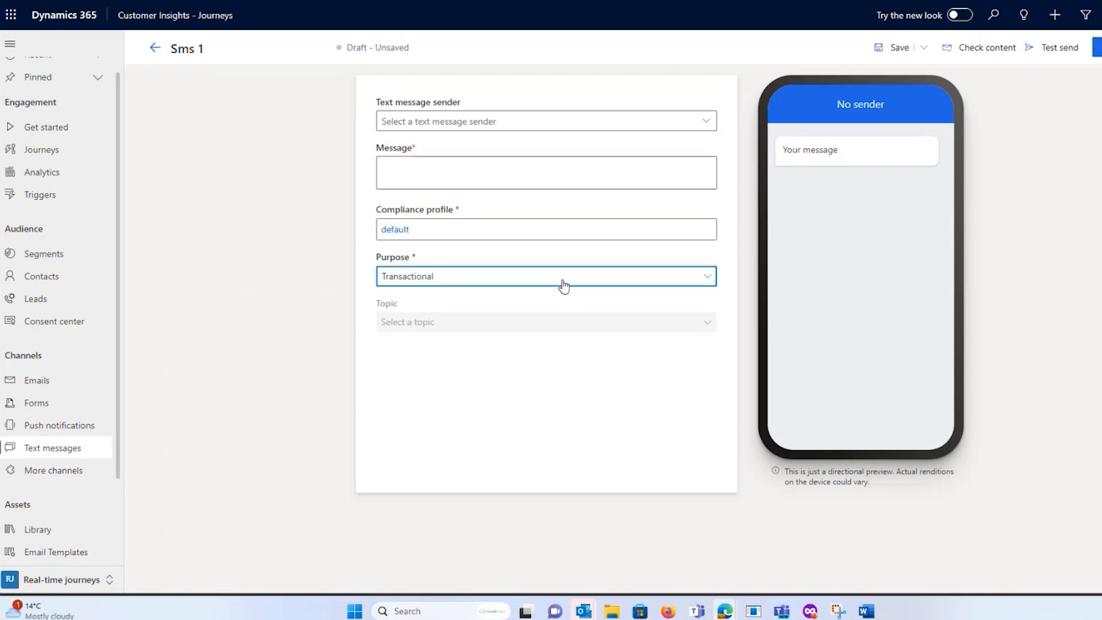
mouse_move(464, 296)
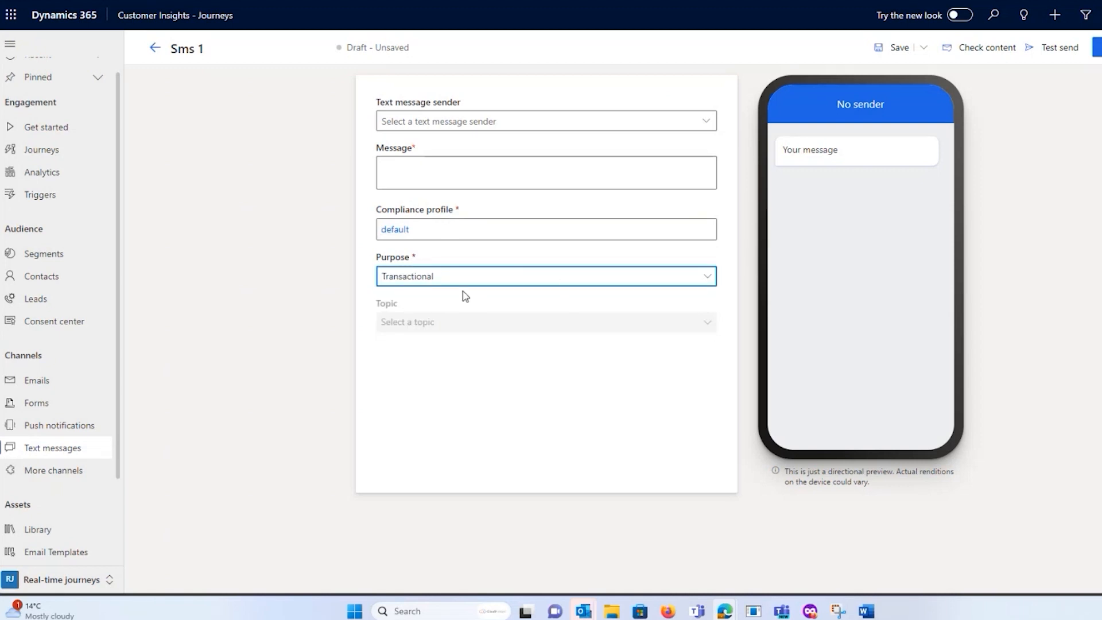
mouse_move(517, 260)
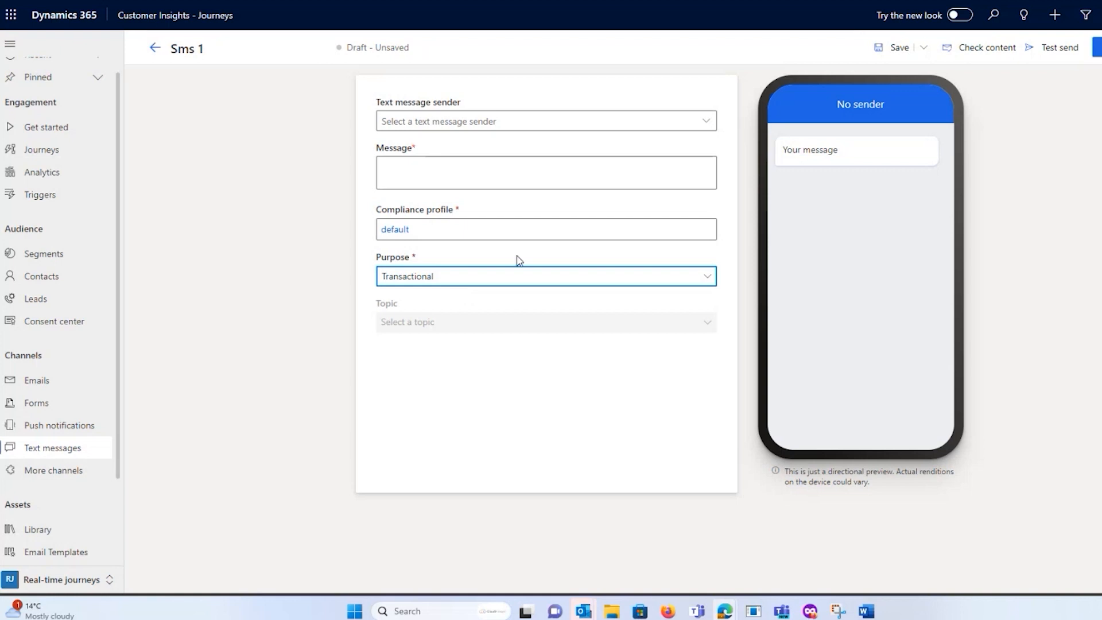
mouse_move(425, 322)
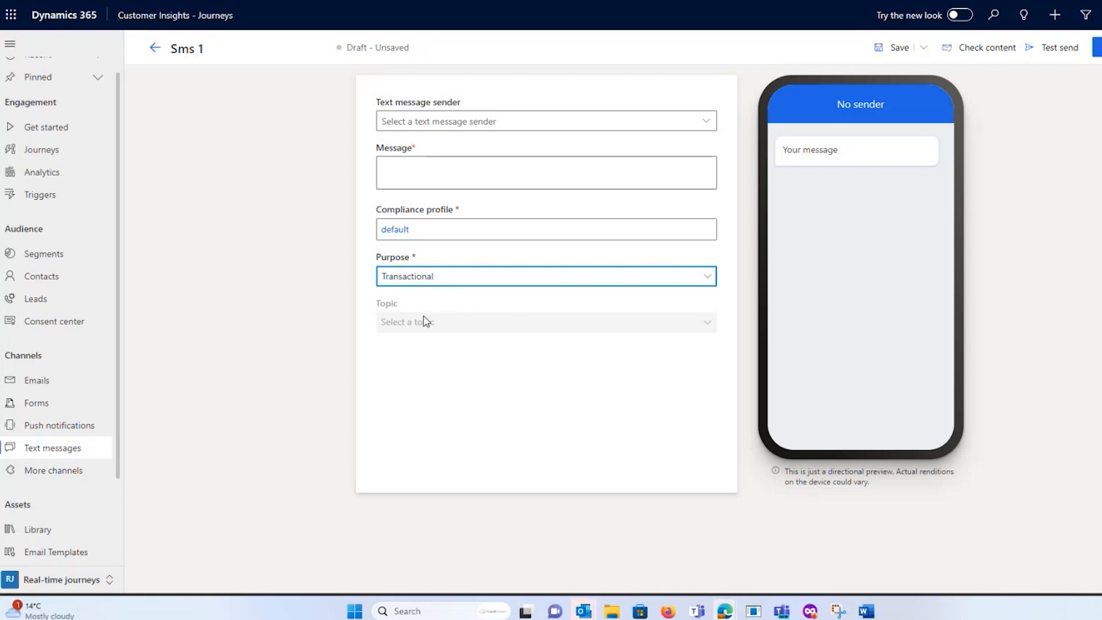
- Enter 'this is a test' as the Sms 1 message text
left_click(546, 173)
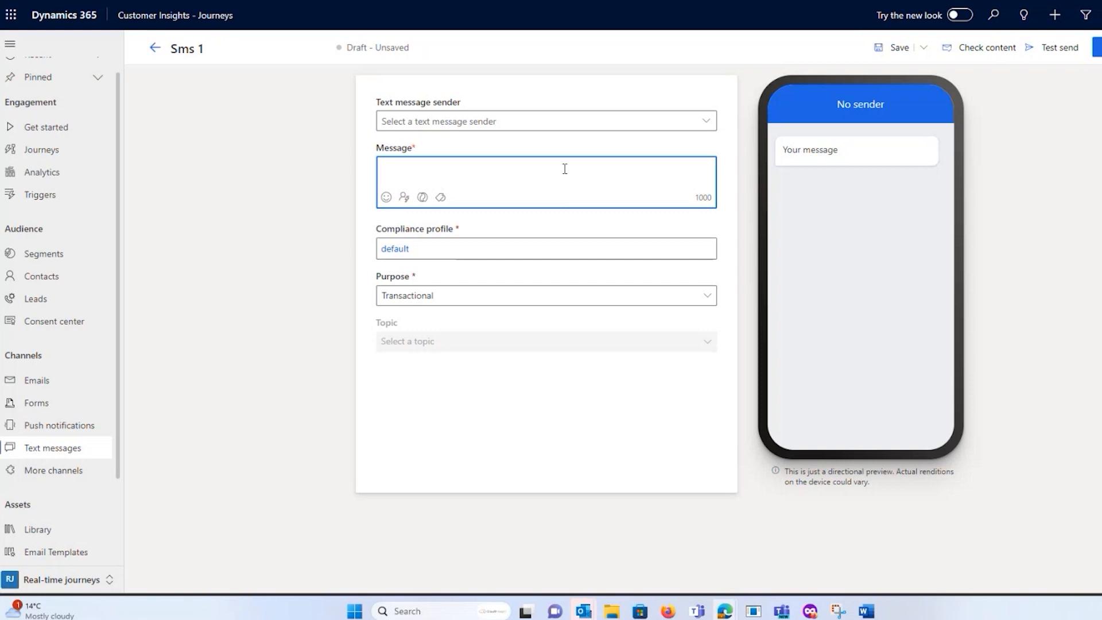
type("this is a te")
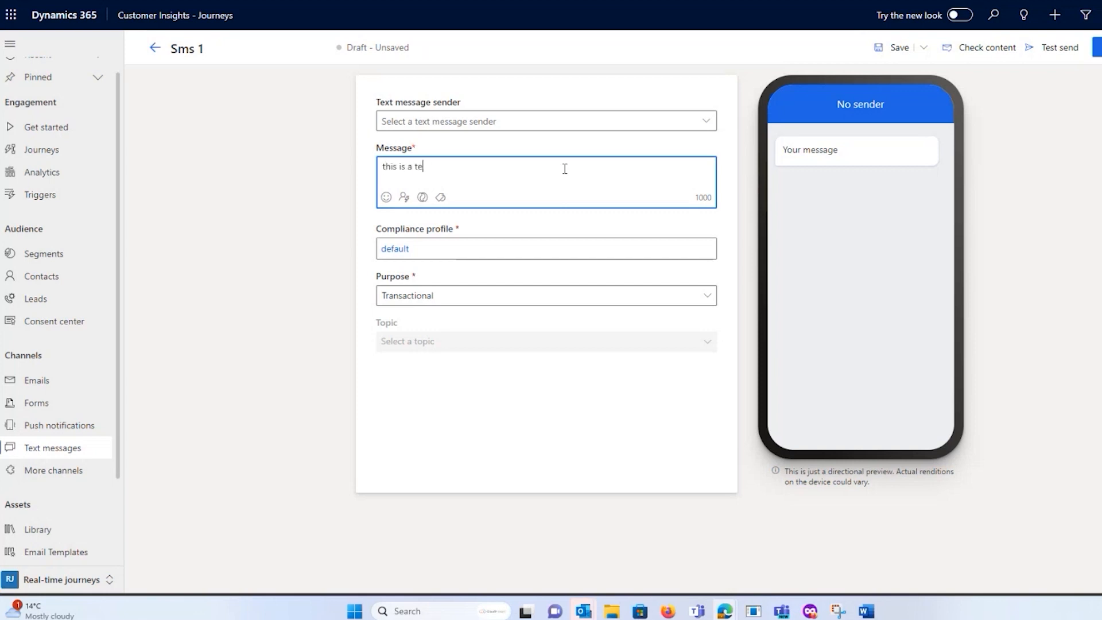
type("st")
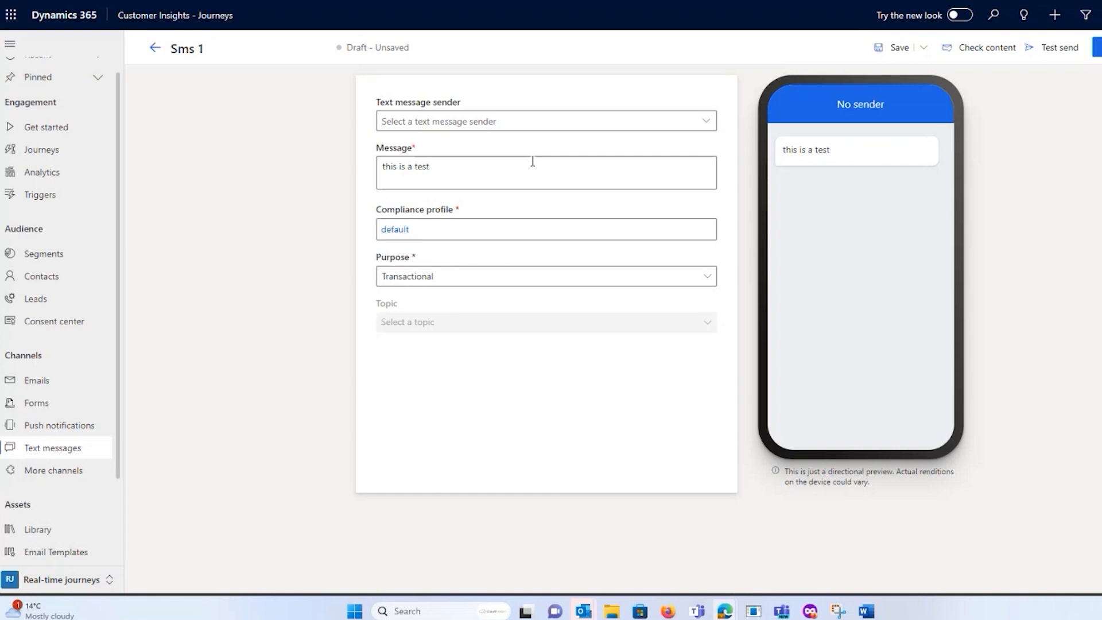
mouse_move(985, 47)
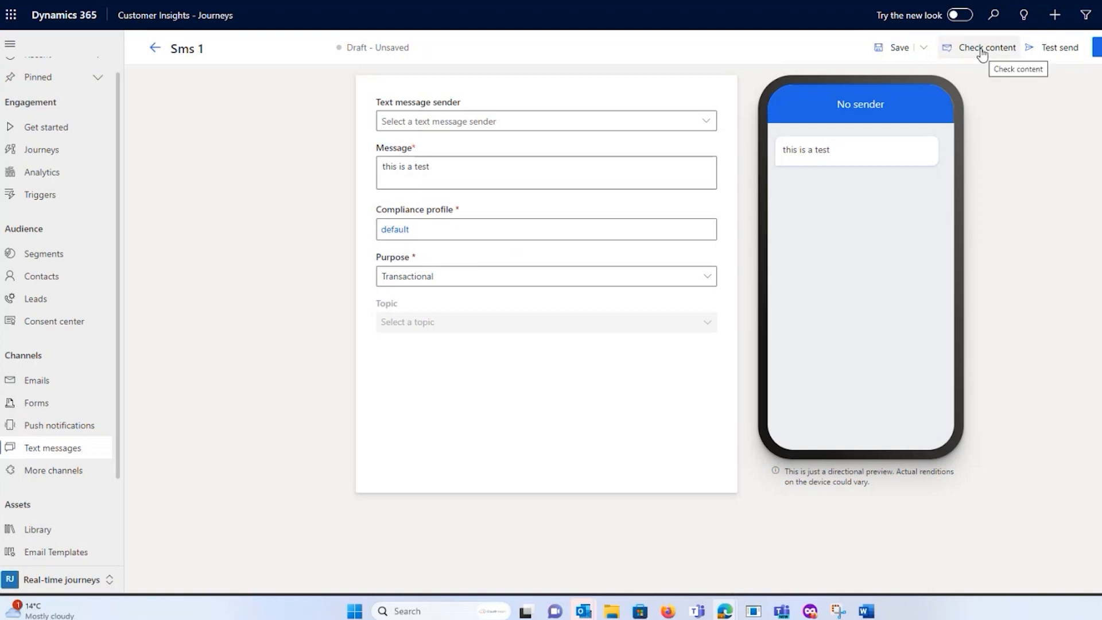
left_click(985, 47)
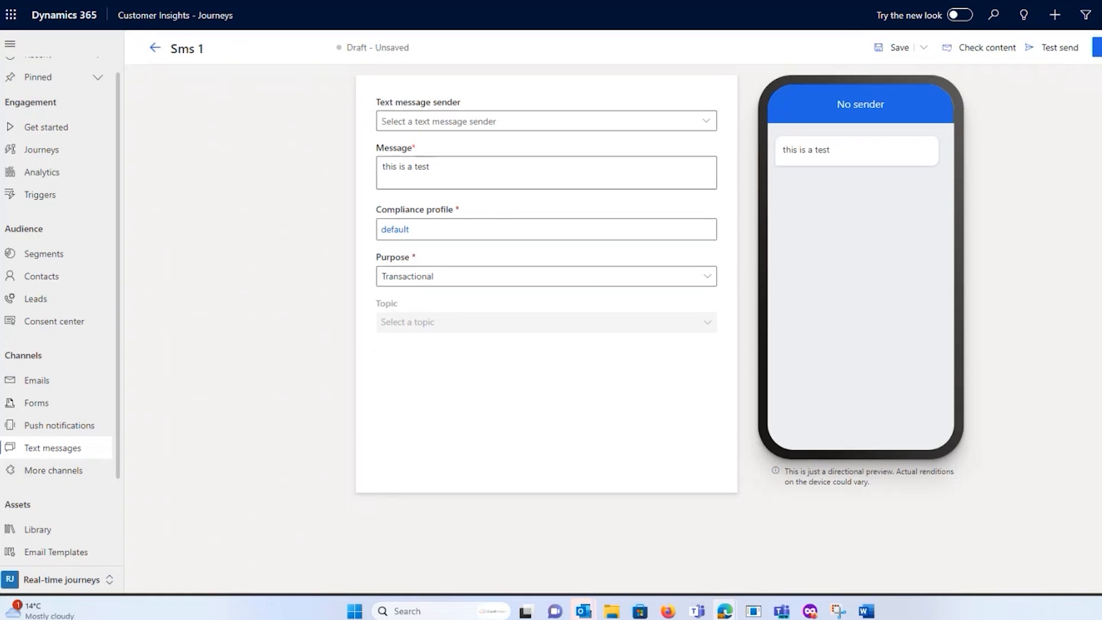
mouse_move(529, 137)
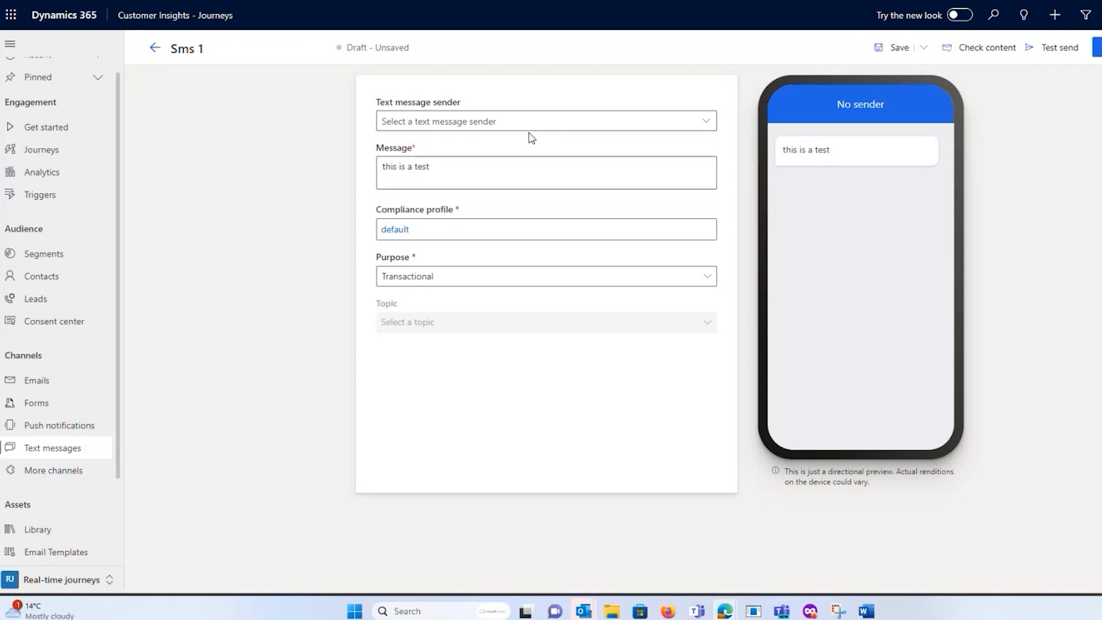
mouse_move(513, 131)
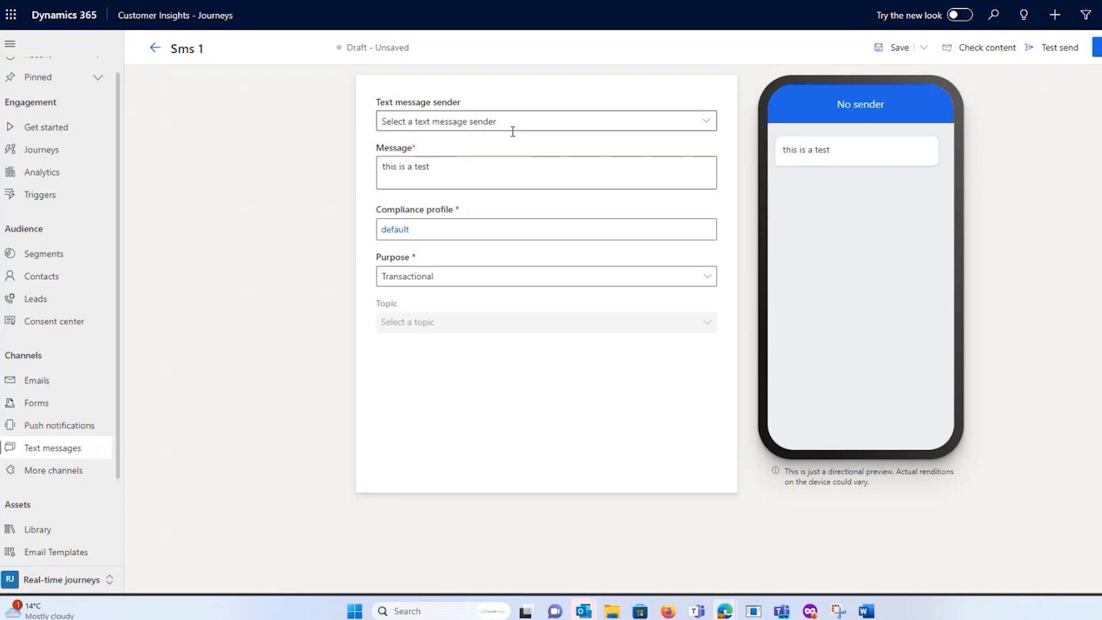
mouse_move(624, 115)
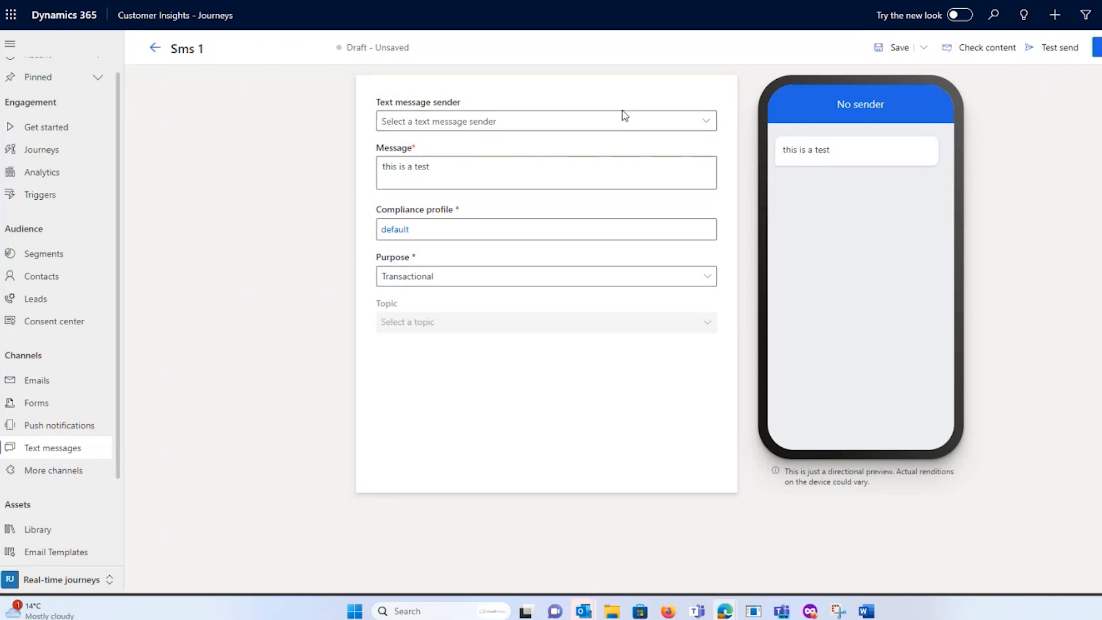
mouse_move(475, 163)
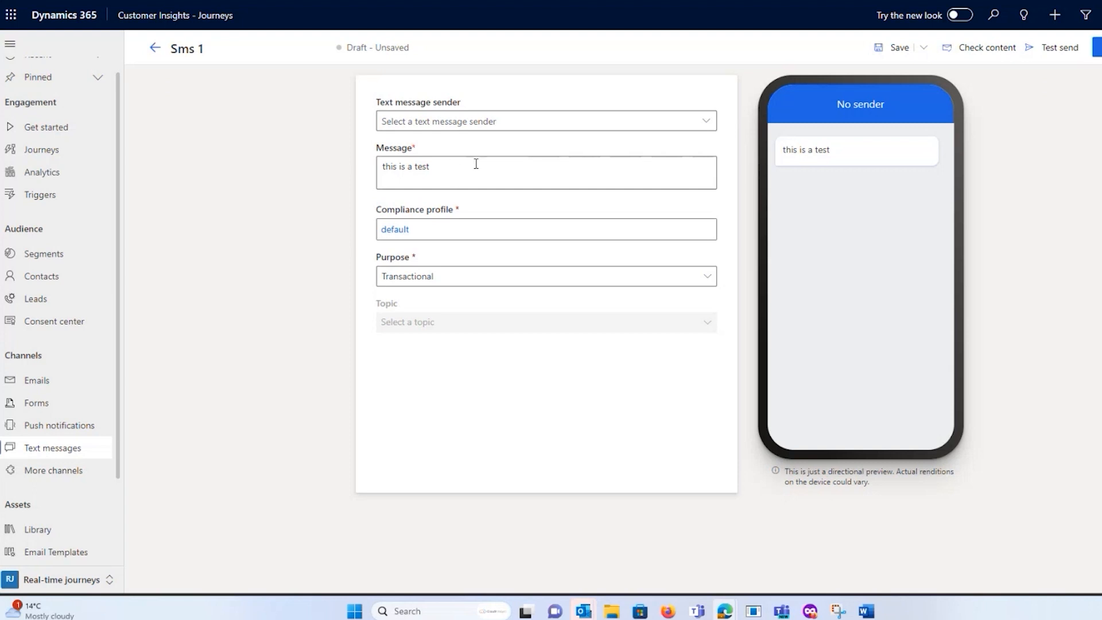
left_click(492, 172)
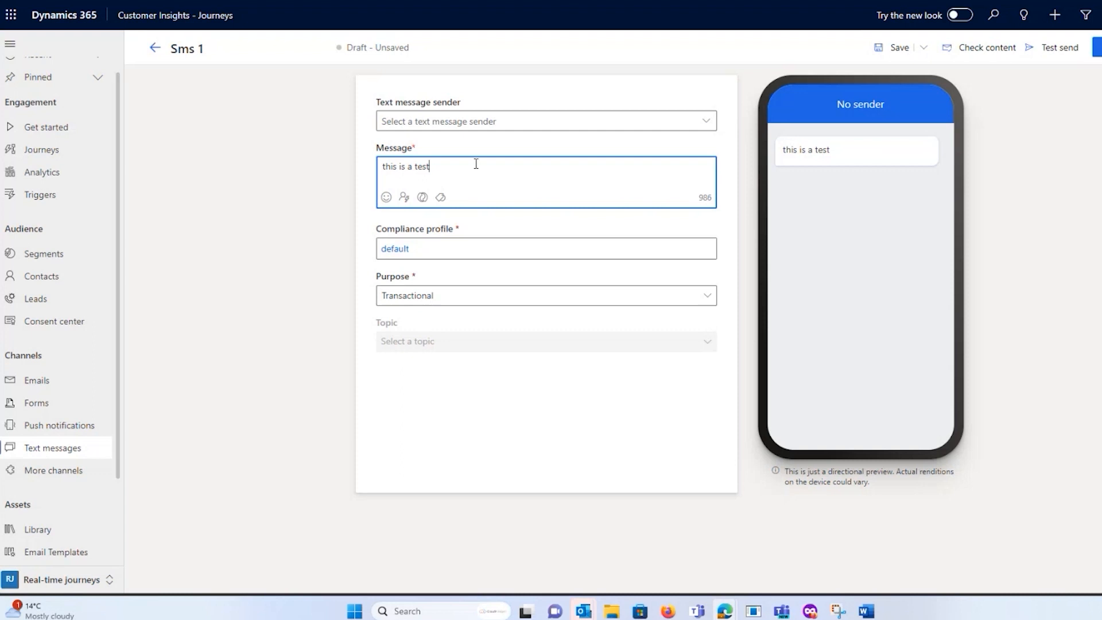
mouse_move(410, 272)
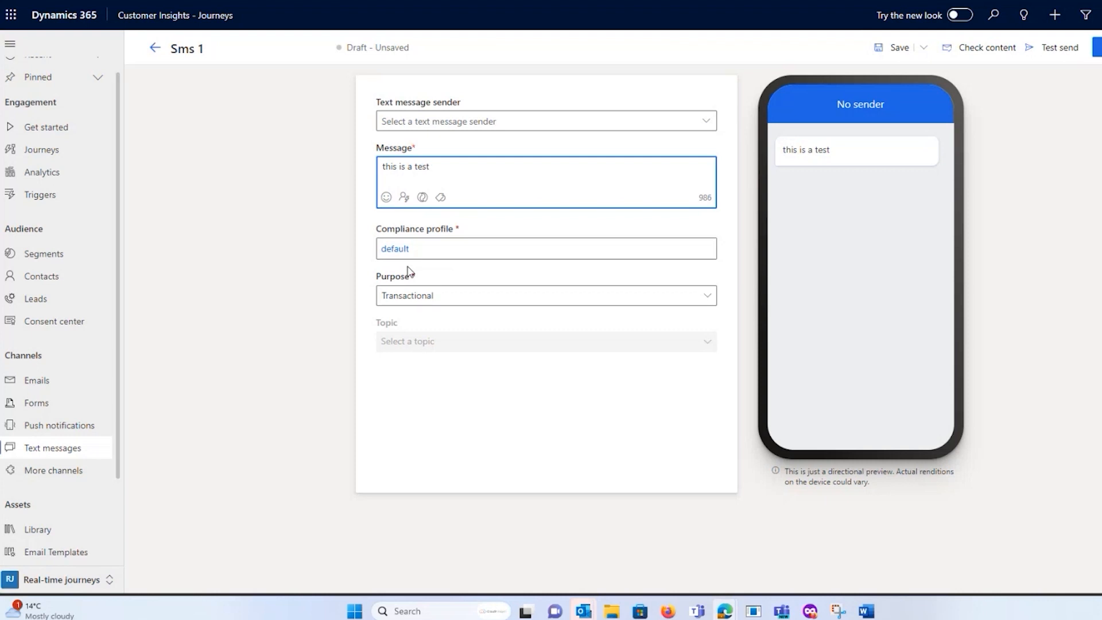
left_click(430, 166)
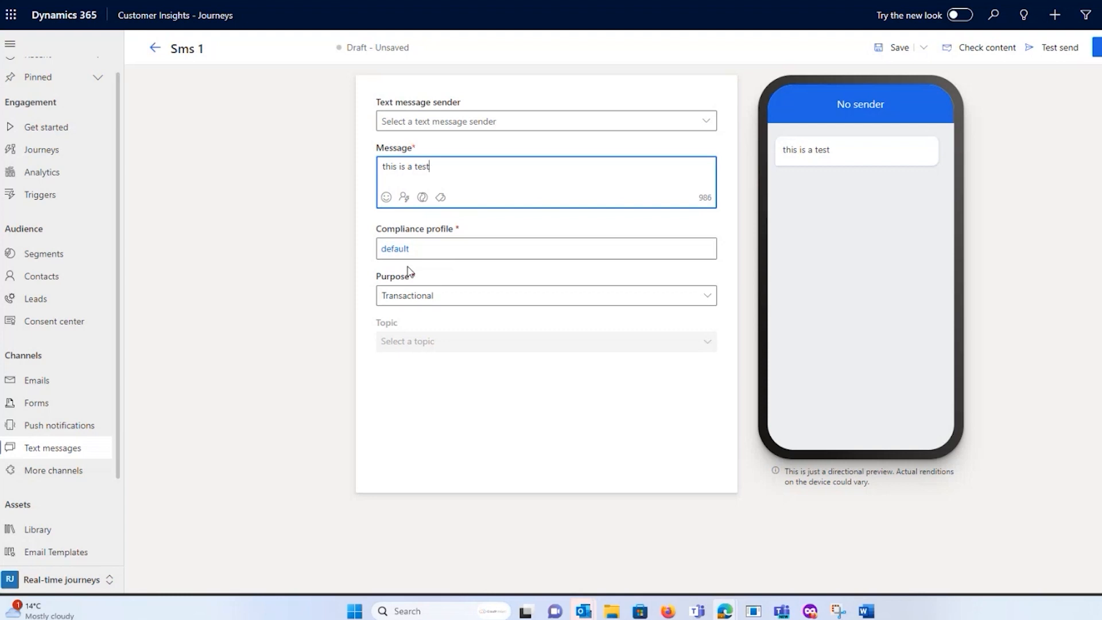
mouse_move(934, 145)
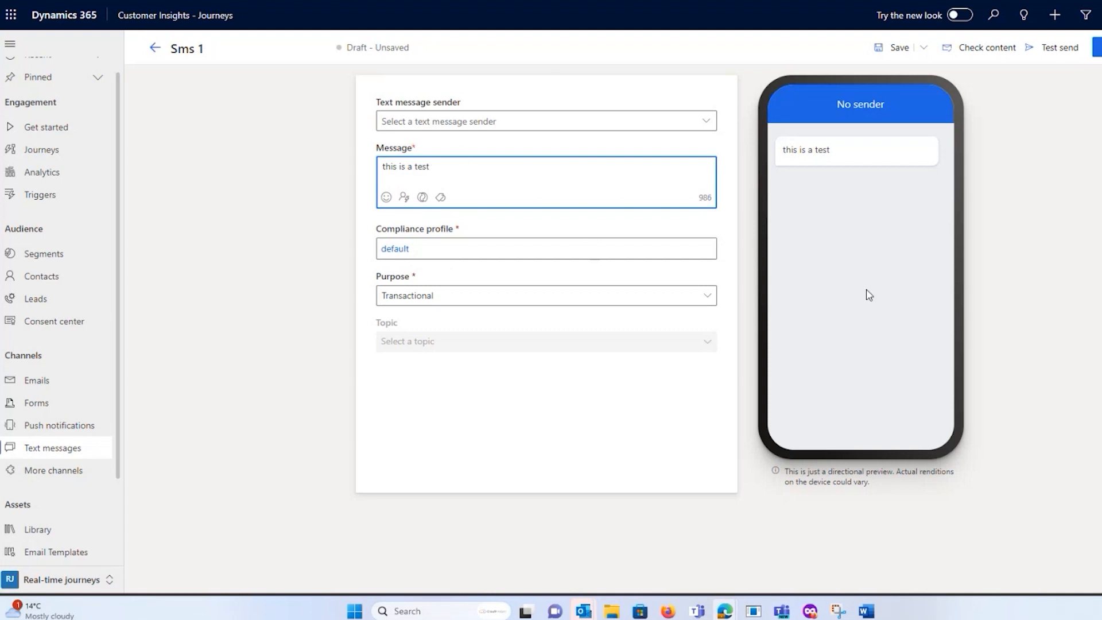
mouse_move(1054, 279)
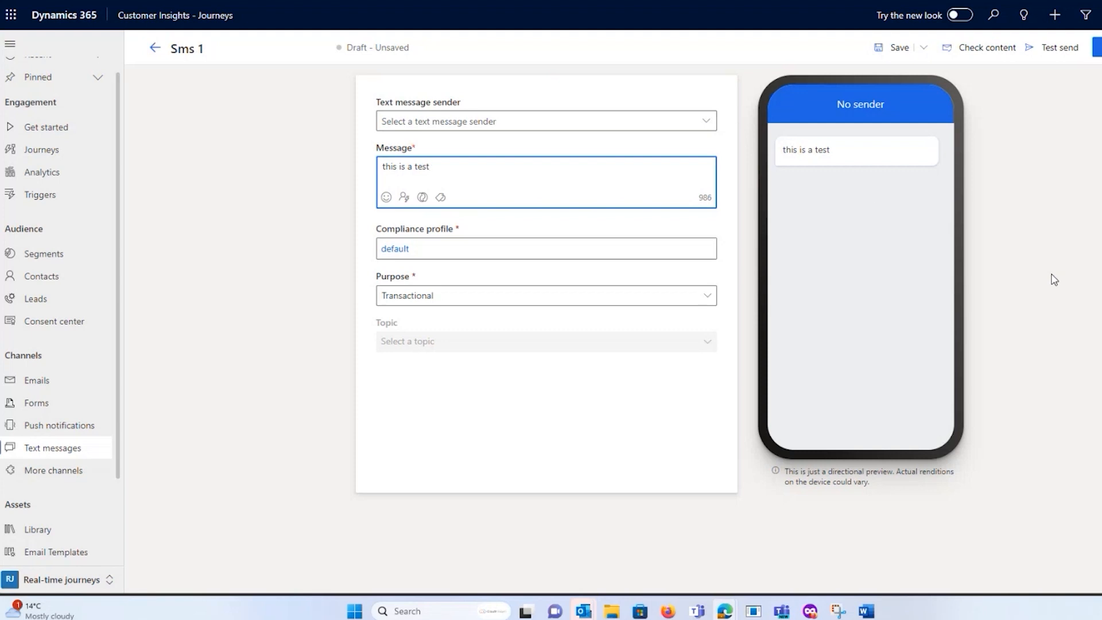
mouse_move(410, 220)
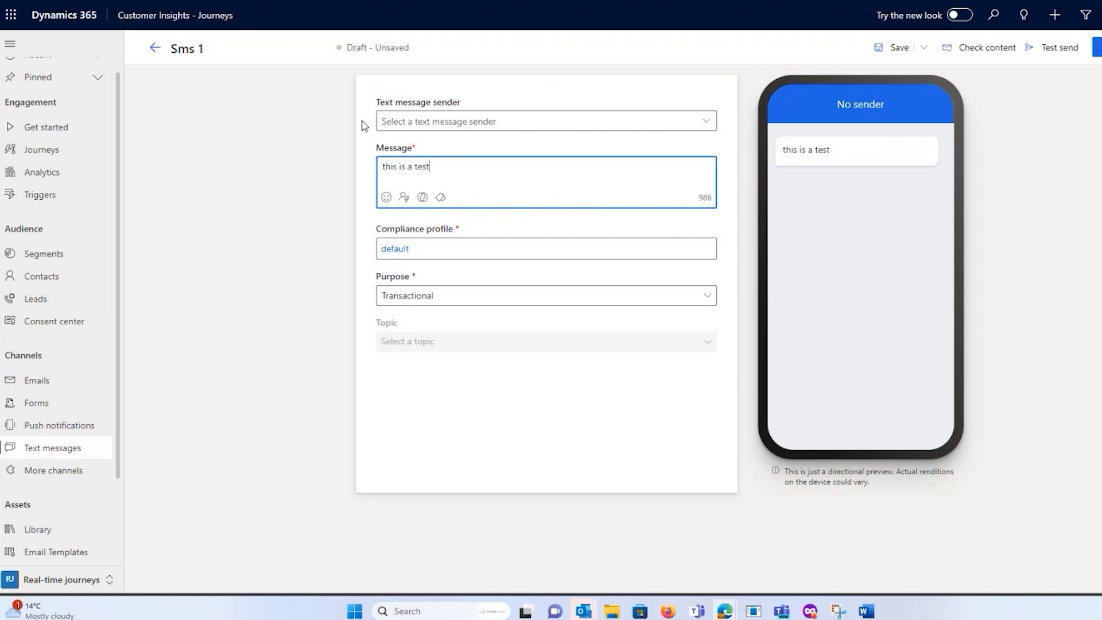
mouse_move(59, 426)
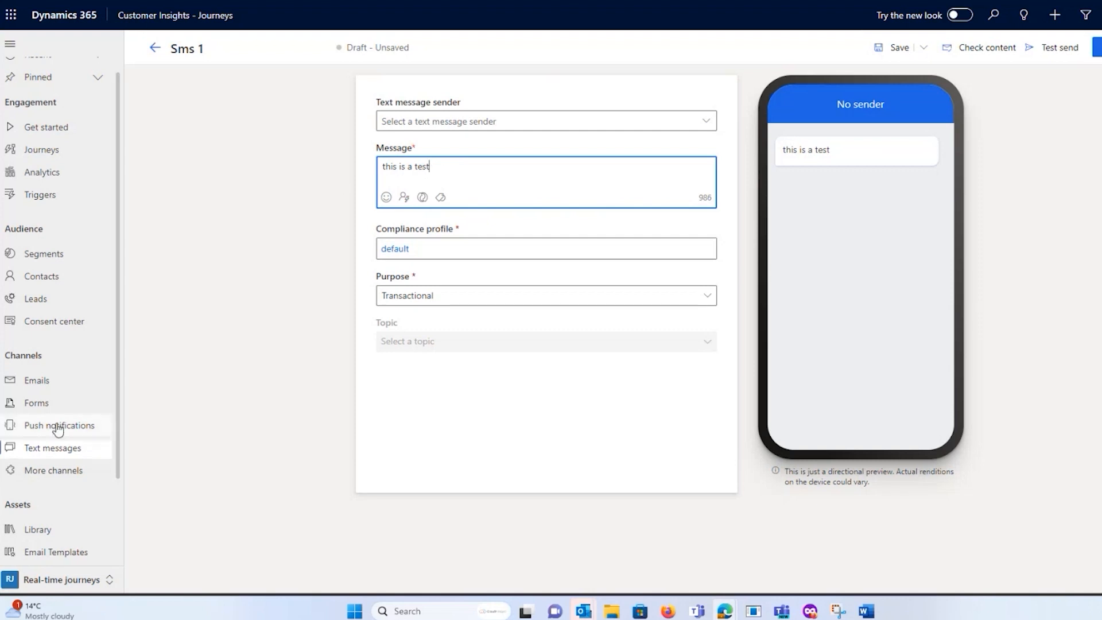
- Discard the unsaved text message and create a new Push notification 1 draft
left_click(60, 425)
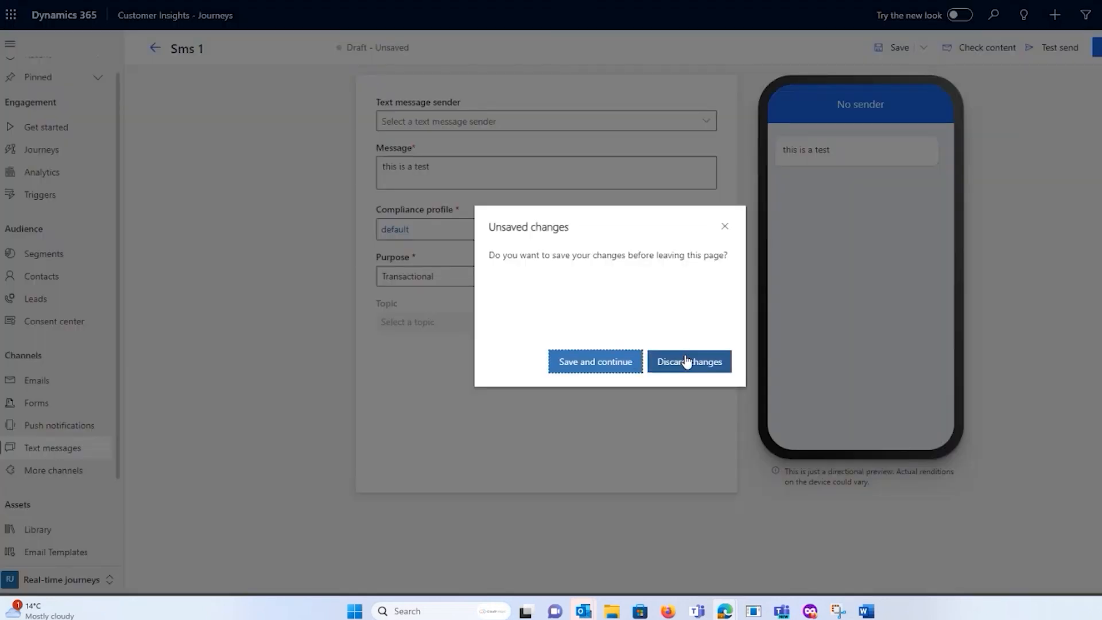
left_click(689, 361)
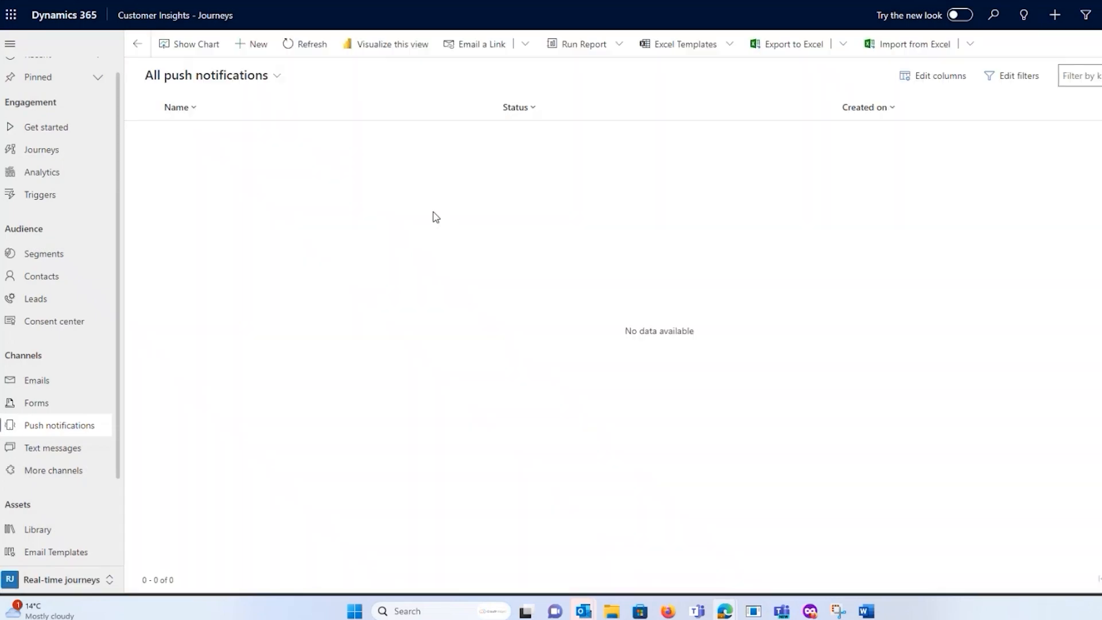
left_click(251, 44)
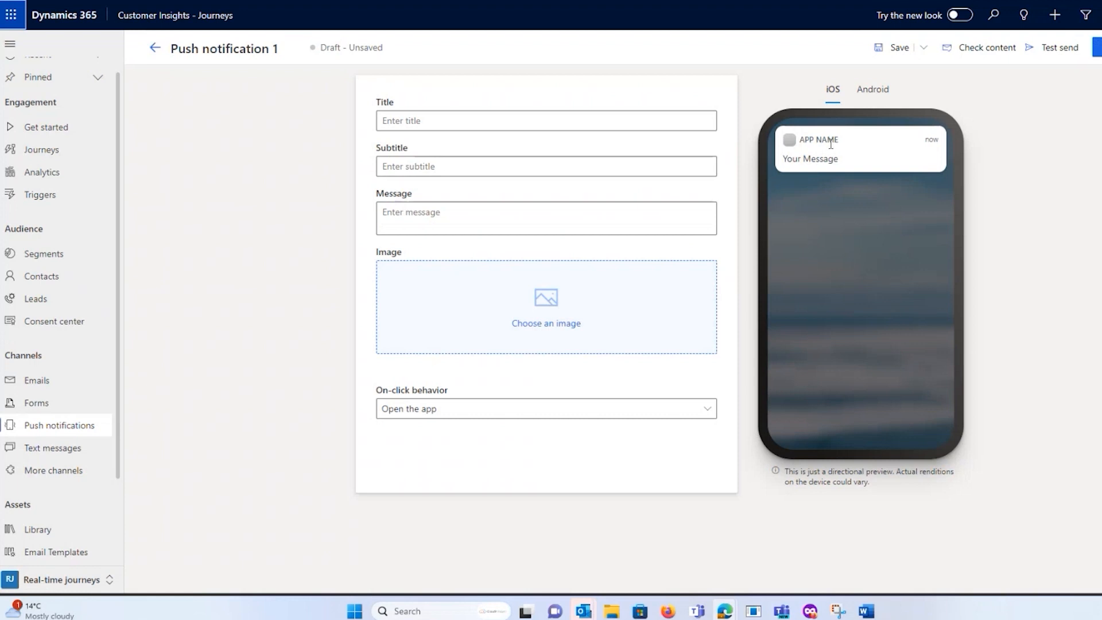
mouse_move(824, 135)
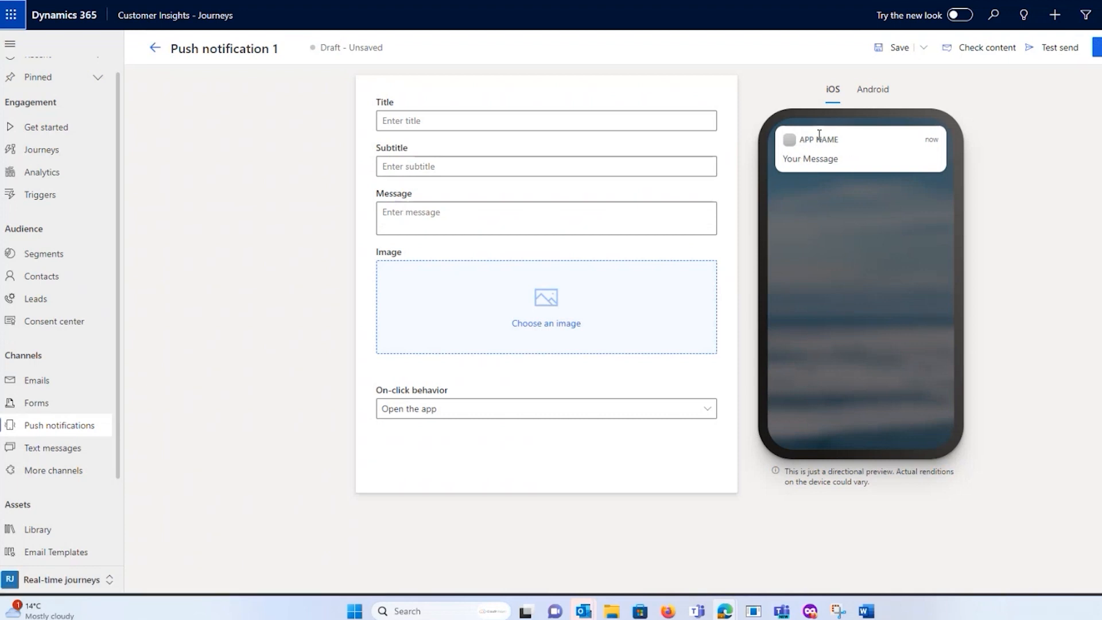
mouse_move(358, 331)
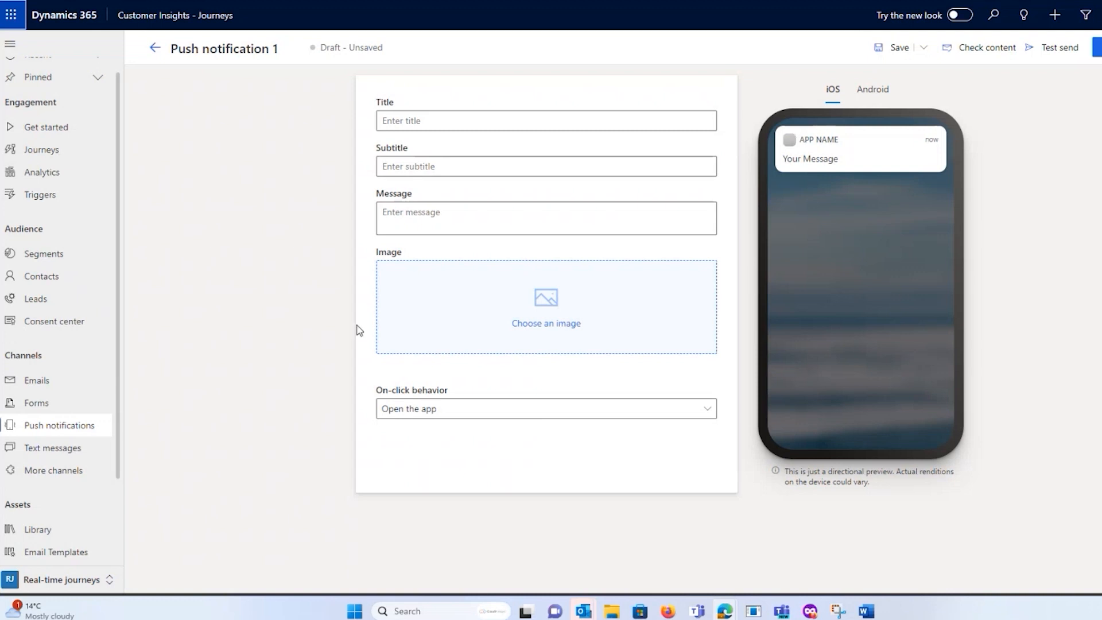